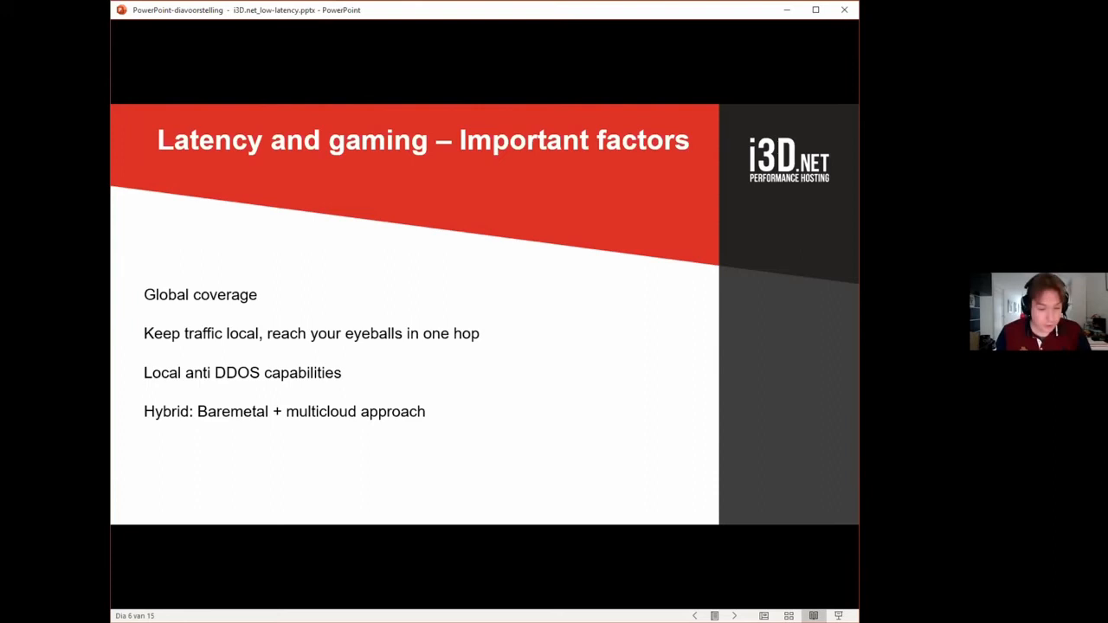
key("Right")
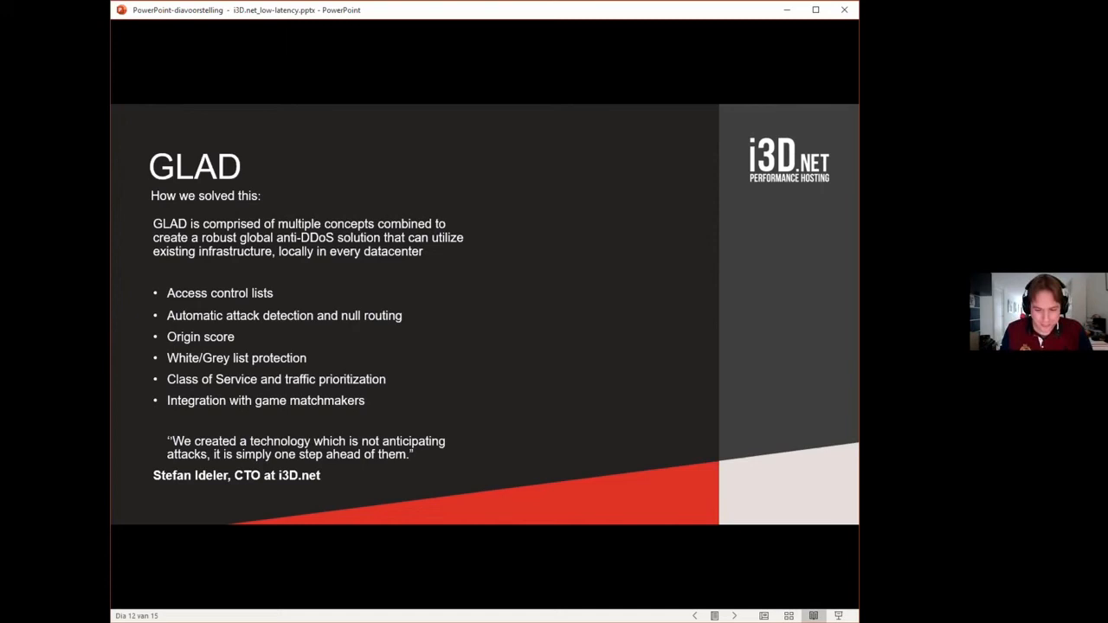
left_click(733, 615)
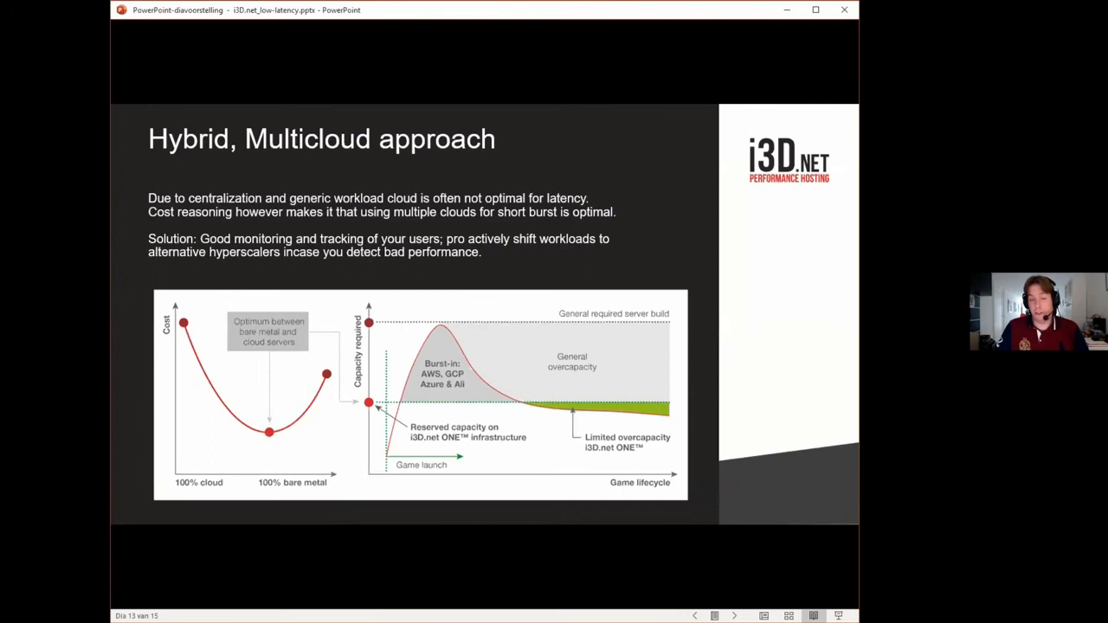